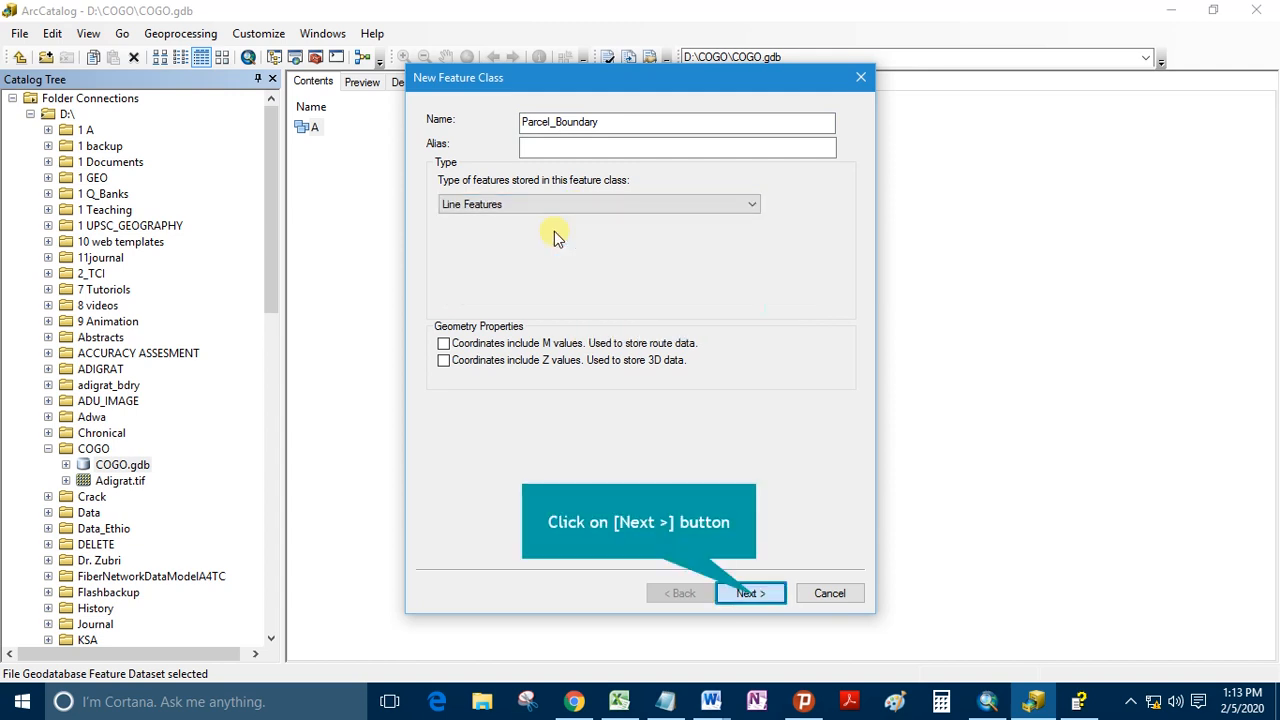
# Step: Advance the Parcel_Boundary wizard to the fields page and add a Parcel_No field
pyautogui.click(750, 593)
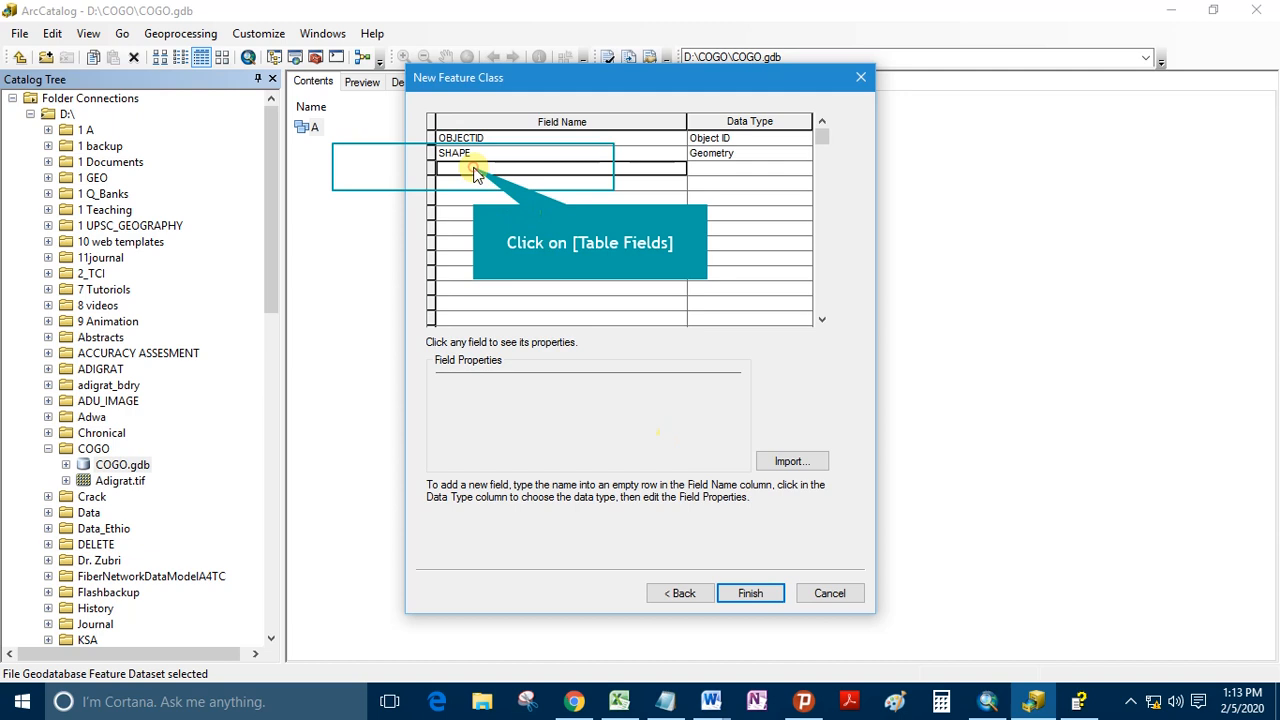
pyautogui.write('Parcel_No')
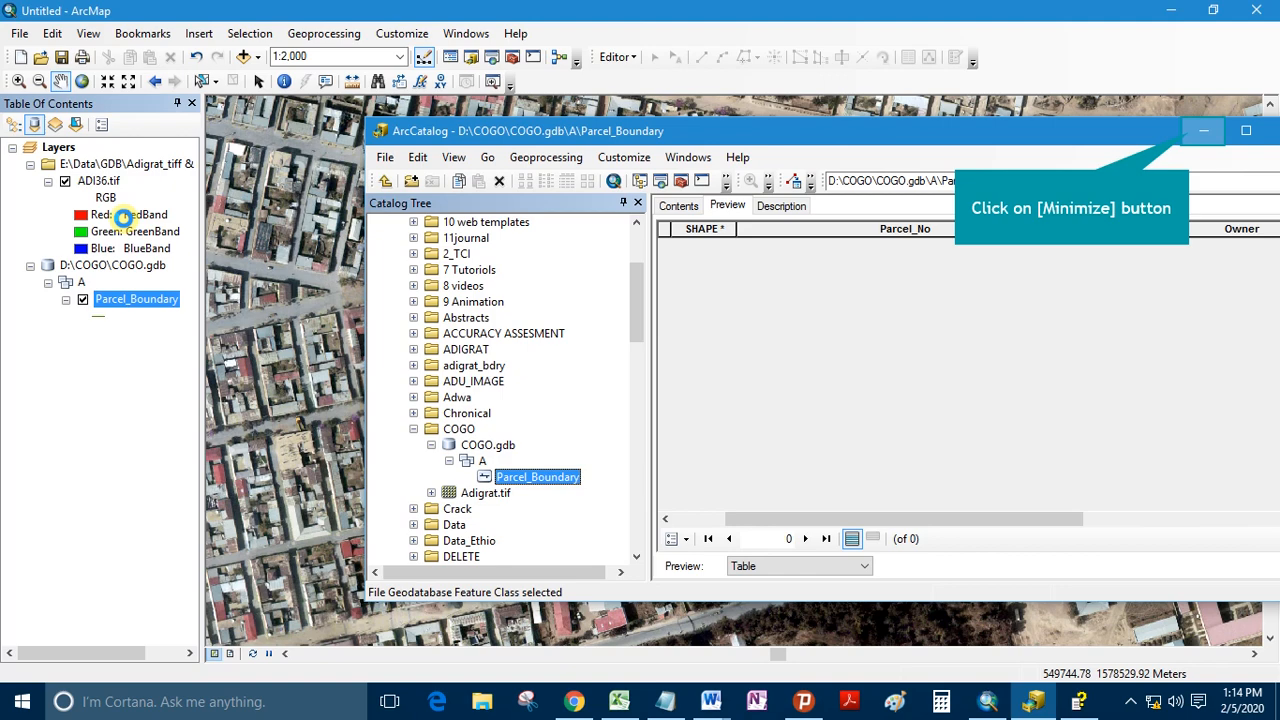
# Step: Minimize the ArcCatalog window to get it out of view
pyautogui.click(1203, 131)
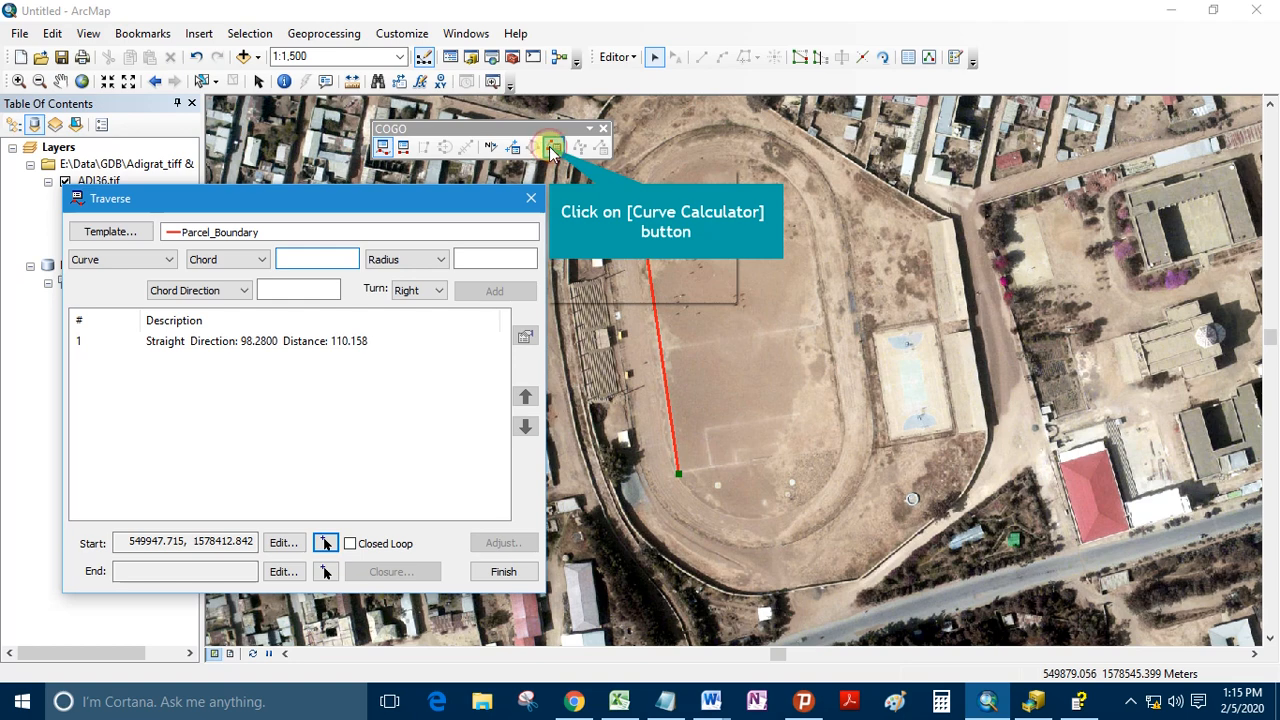
# Step: Set up the curved course with chord 69 and radius 41.911
pyautogui.click(553, 147)
pyautogui.write('69')
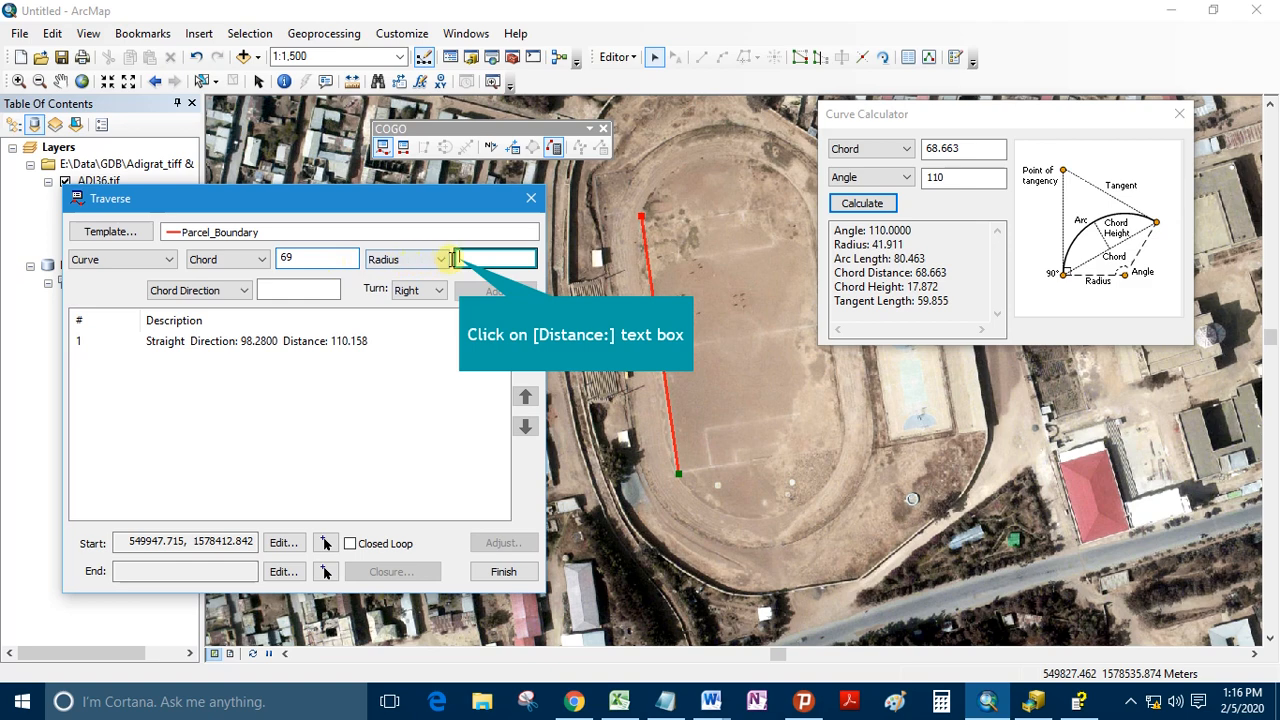
pyautogui.click(494, 291)
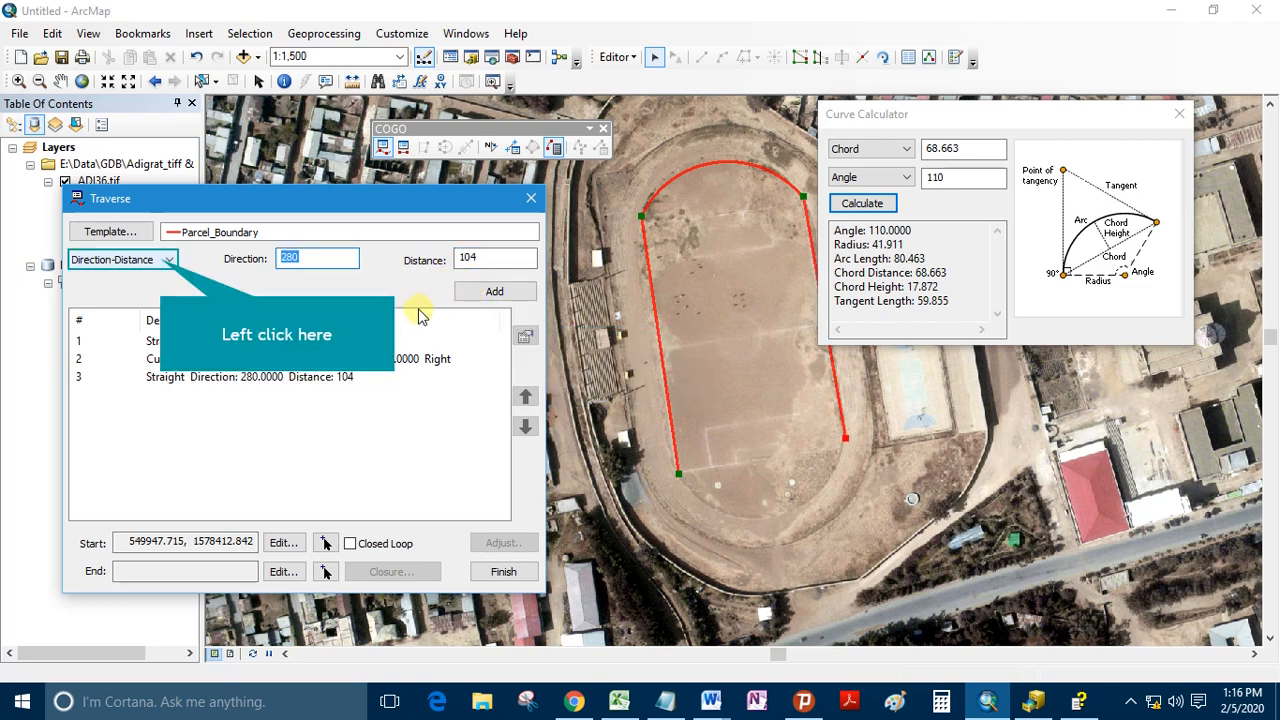
pyautogui.click(531, 197)
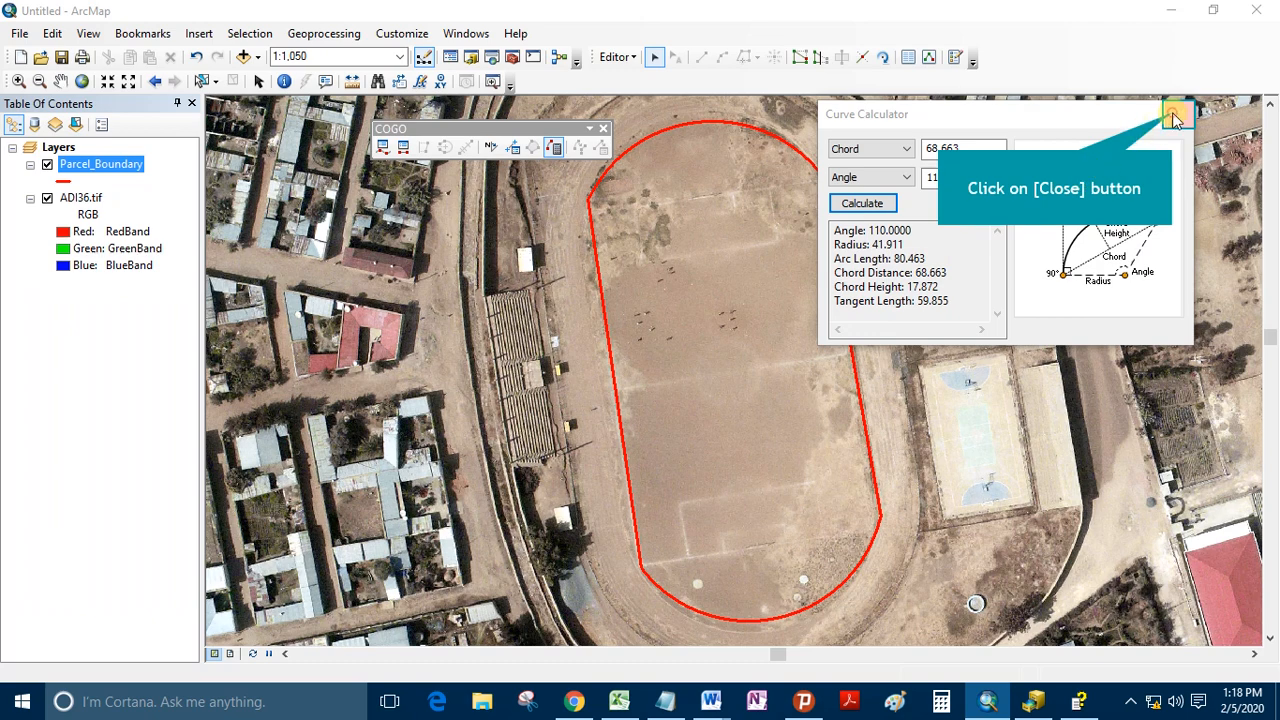